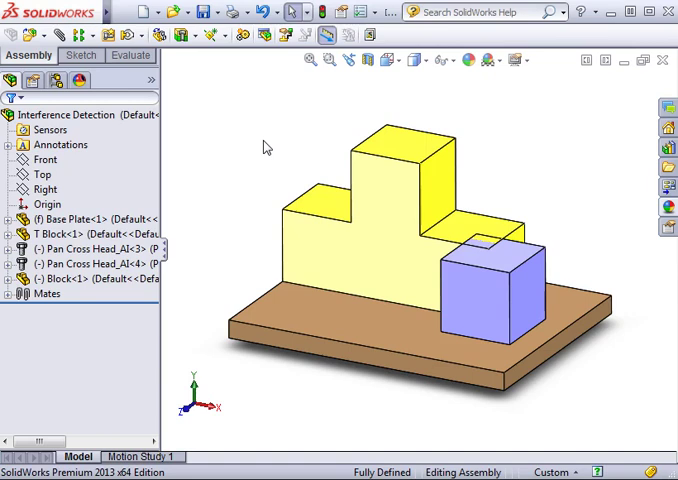
- Show the Evaluate tools for the assembly and the Tools menu listing Interference Detection
left_click(130, 56)
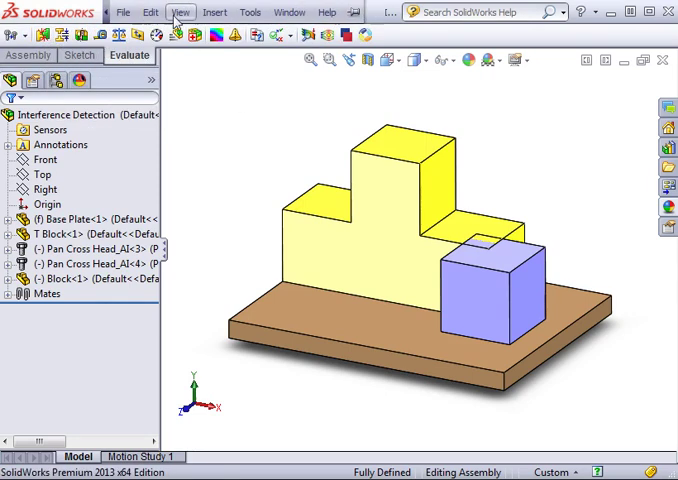
left_click(252, 12)
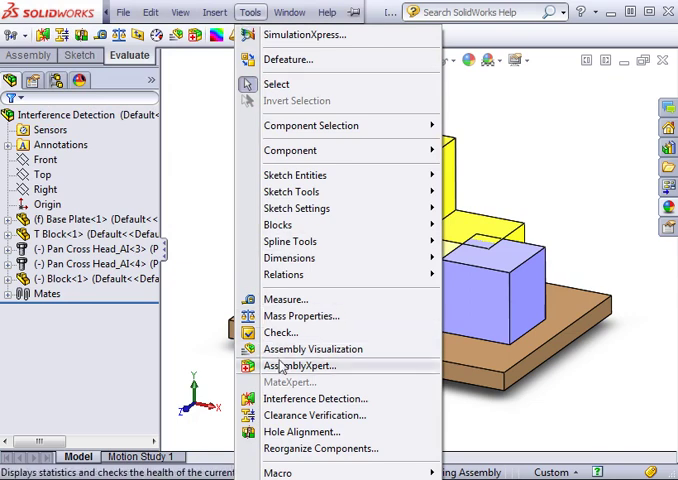
- Start Interference Detection on the assembly from the Tools menu
left_click(316, 398)
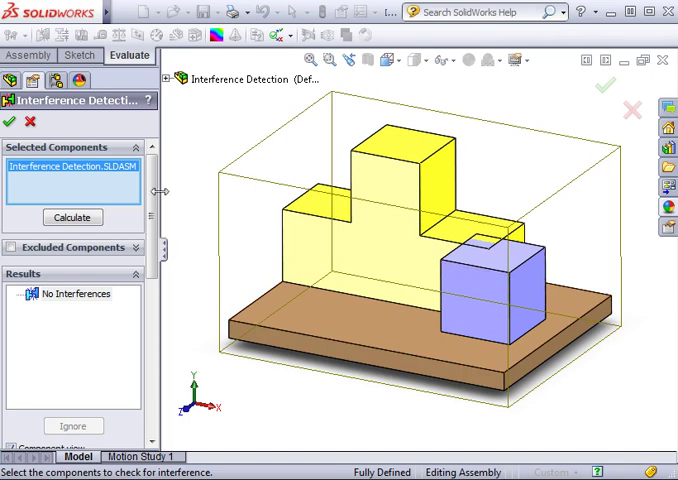
mouse_move(118, 222)
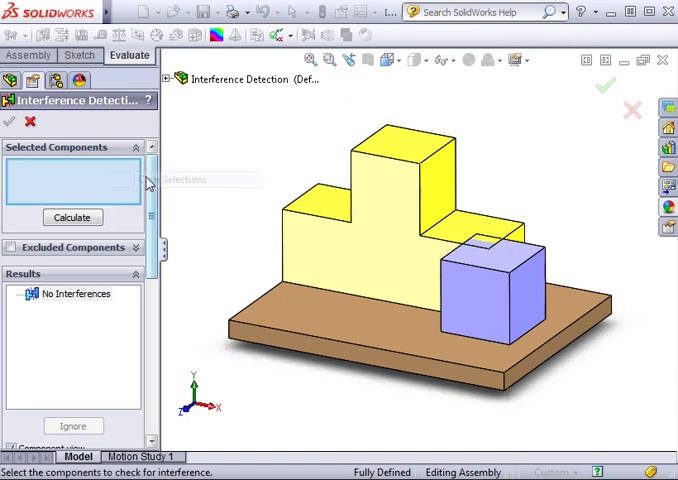
mouse_move(204, 184)
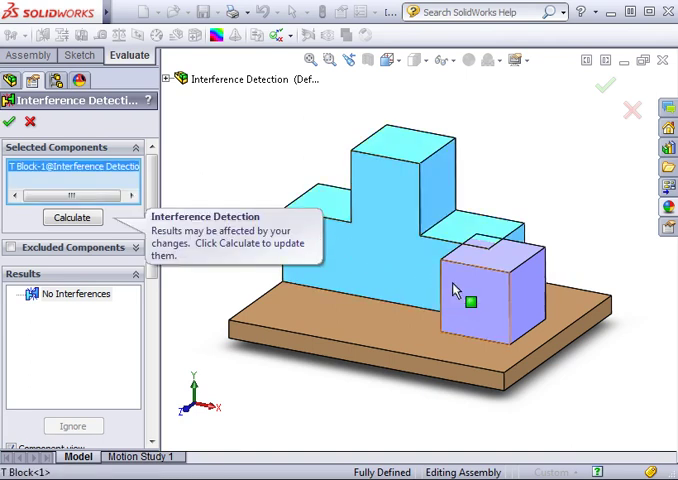
- Add T Block-1 to the components to check, calculate, and list results by interference
left_click(472, 302)
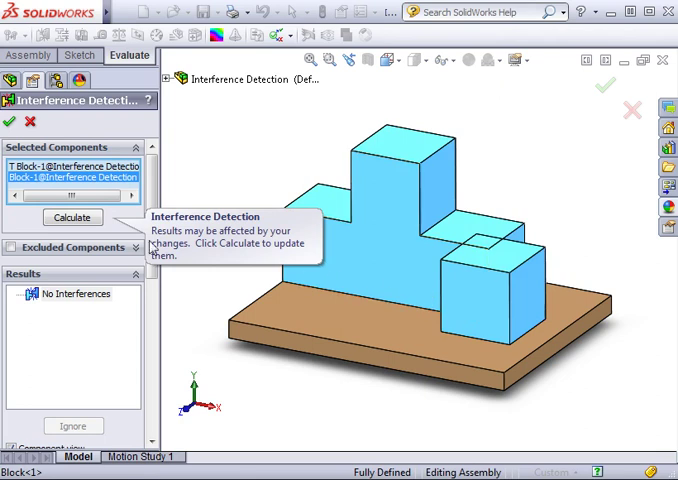
left_click(72, 216)
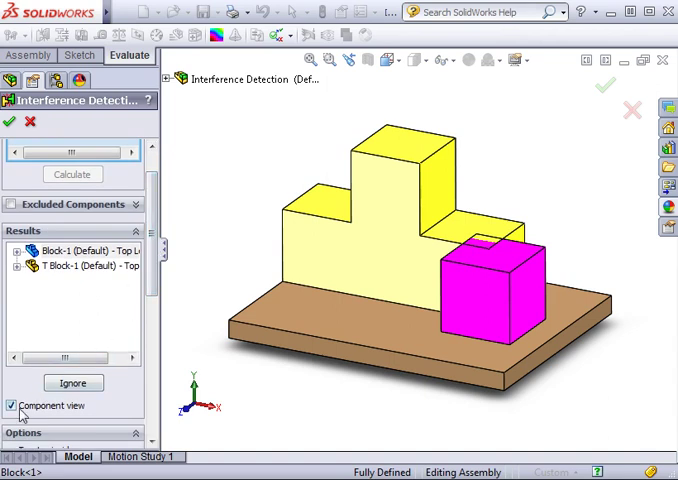
left_click(72, 174)
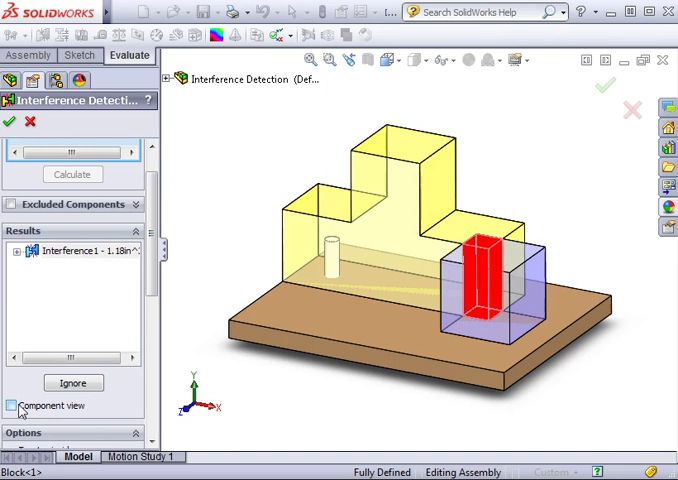
- Review Interference1: the T block, the small block and their red overlap volume
left_click(22, 250)
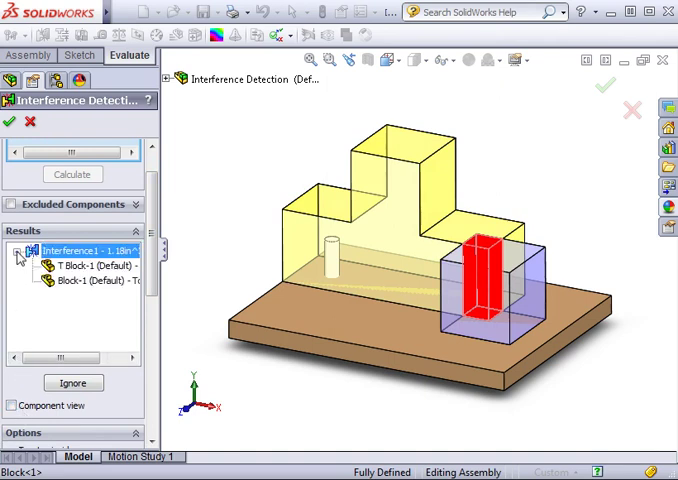
left_click(90, 264)
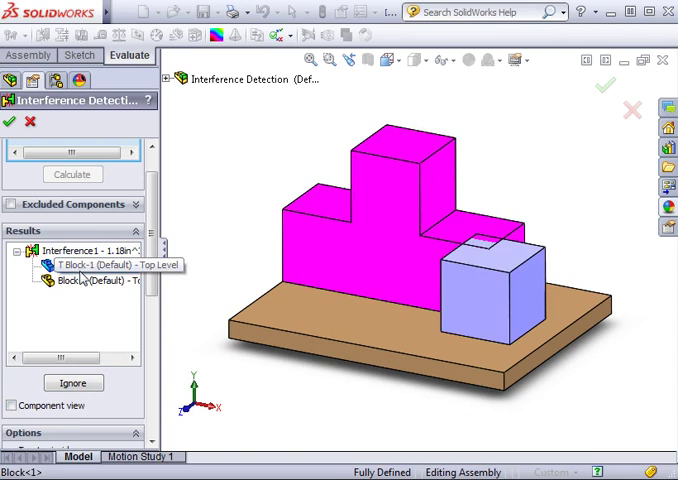
left_click(76, 280)
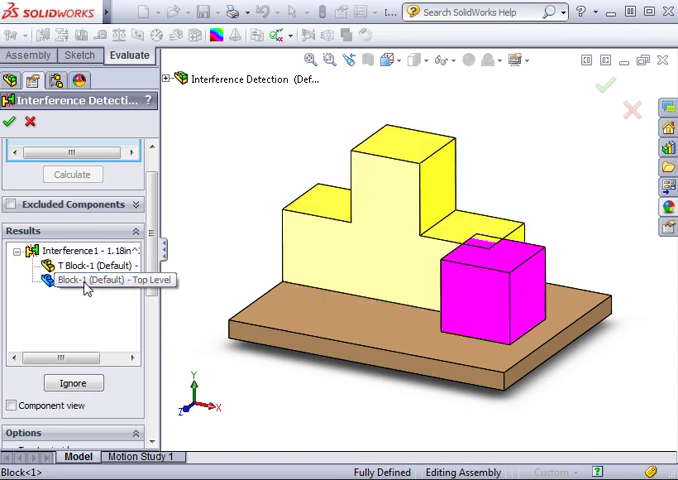
left_click(76, 252)
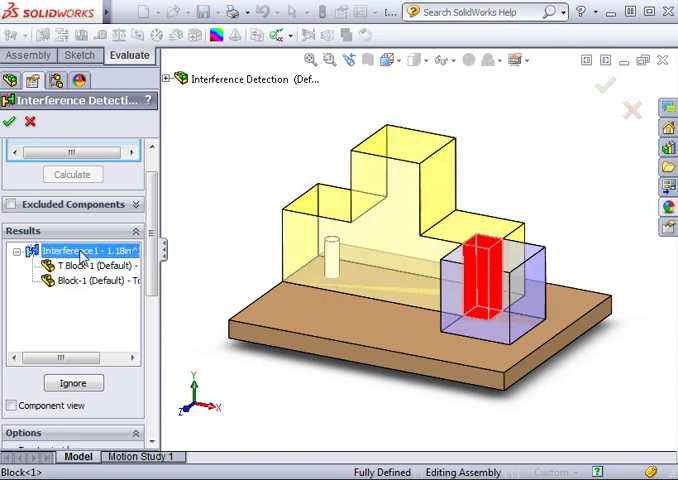
left_click(16, 404)
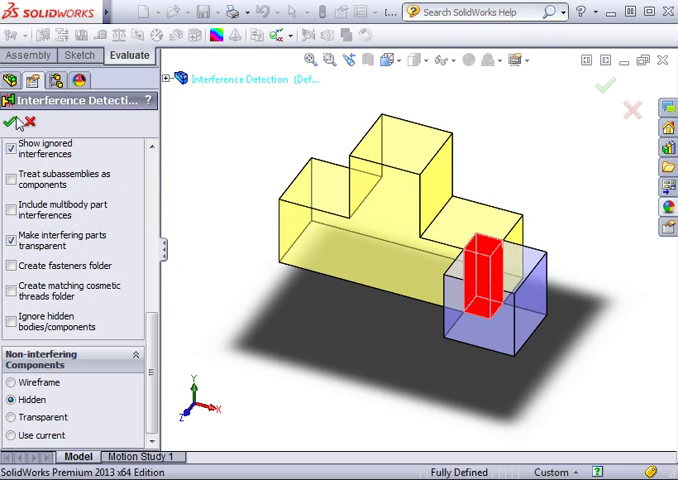
- Confirm Interference Detection with the green check and return to the full assembly
left_click(12, 122)
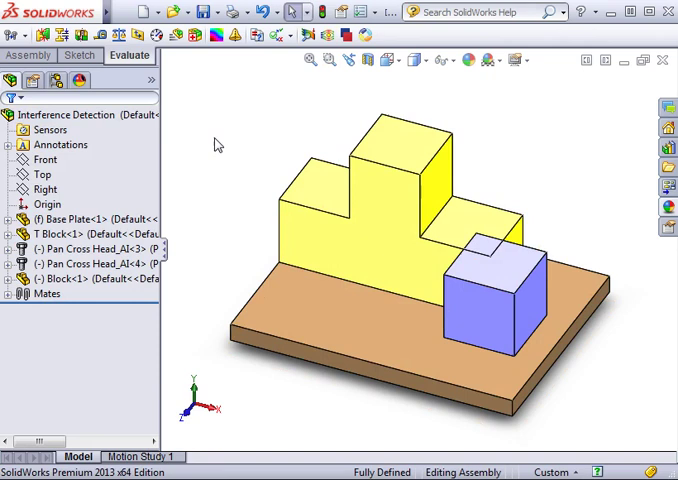